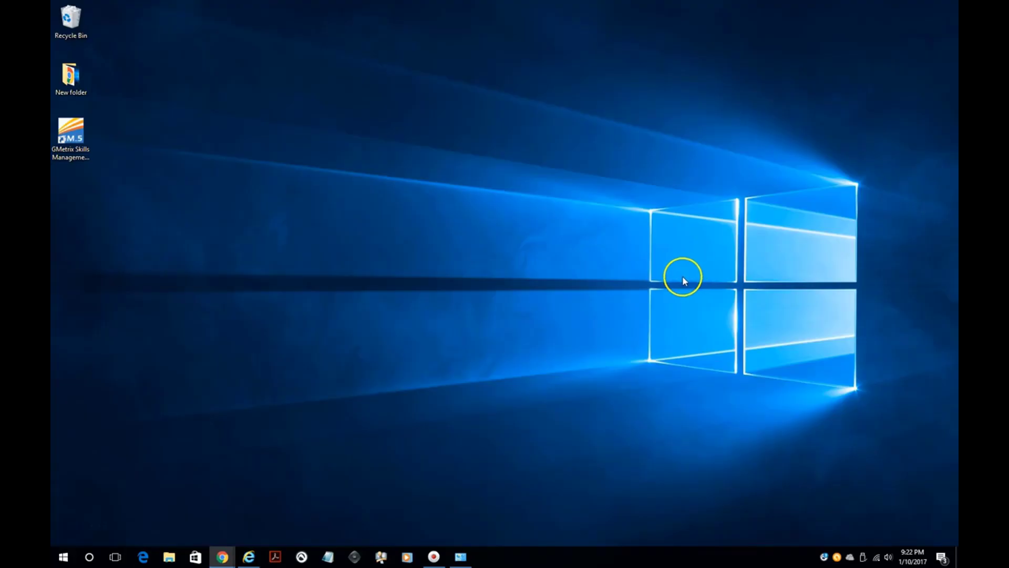
pyautogui.moveTo(673, 278)
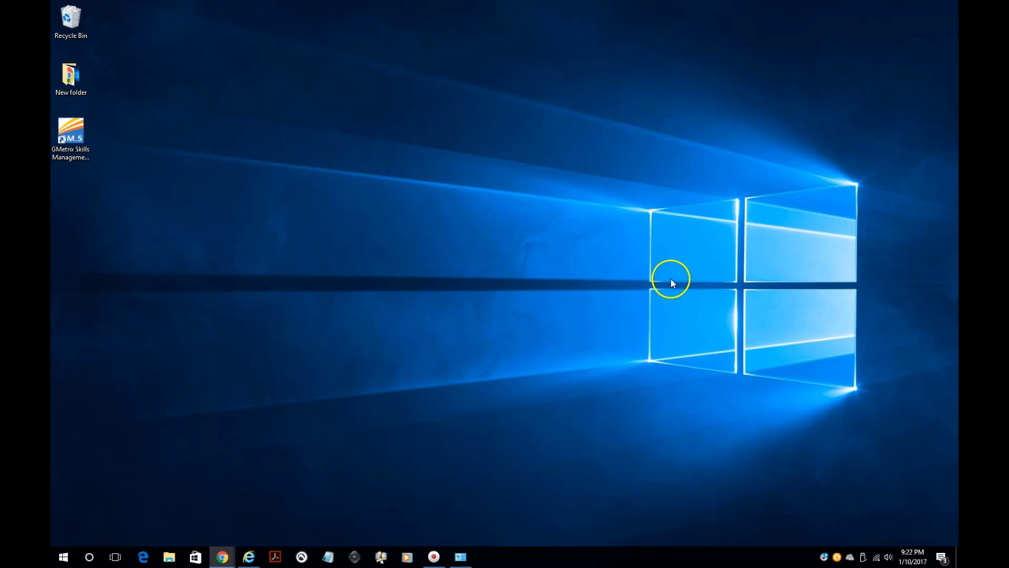
pyautogui.moveTo(727, 273)
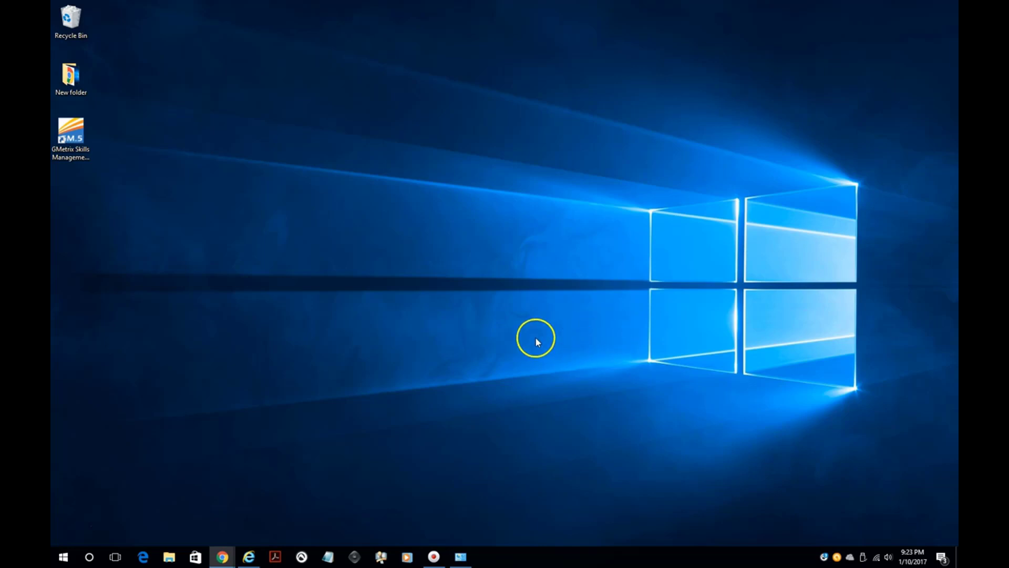
pyautogui.moveTo(261, 534)
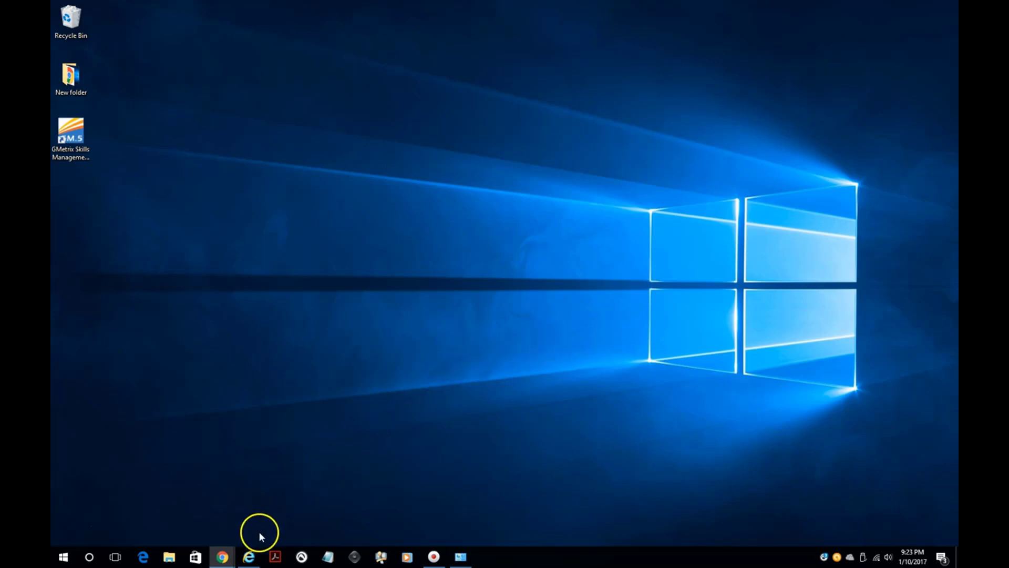
# Open Internet Explorer and go to the office.leescho… Office portal sign-in page
pyautogui.click(249, 556)
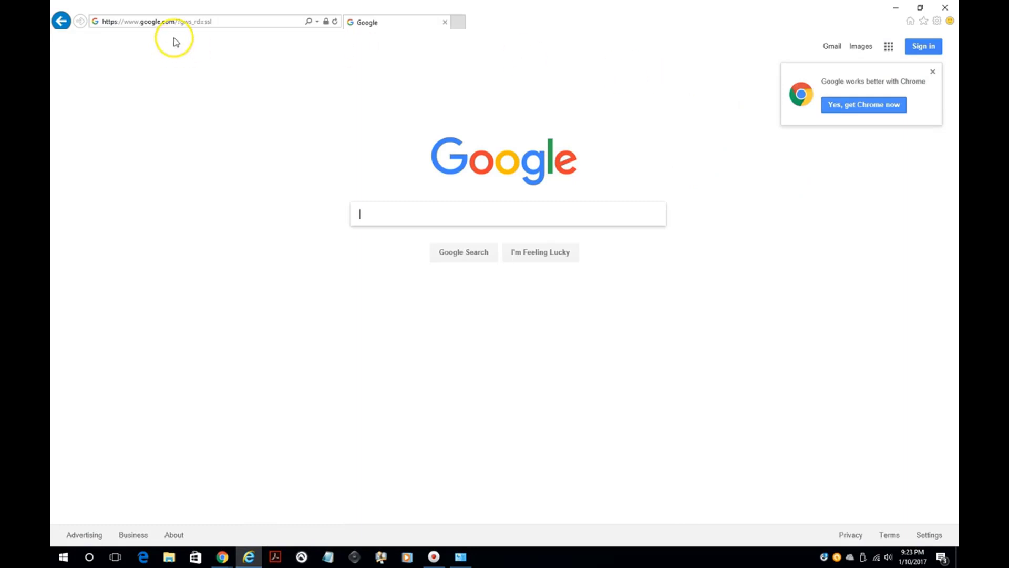
pyautogui.click(154, 21)
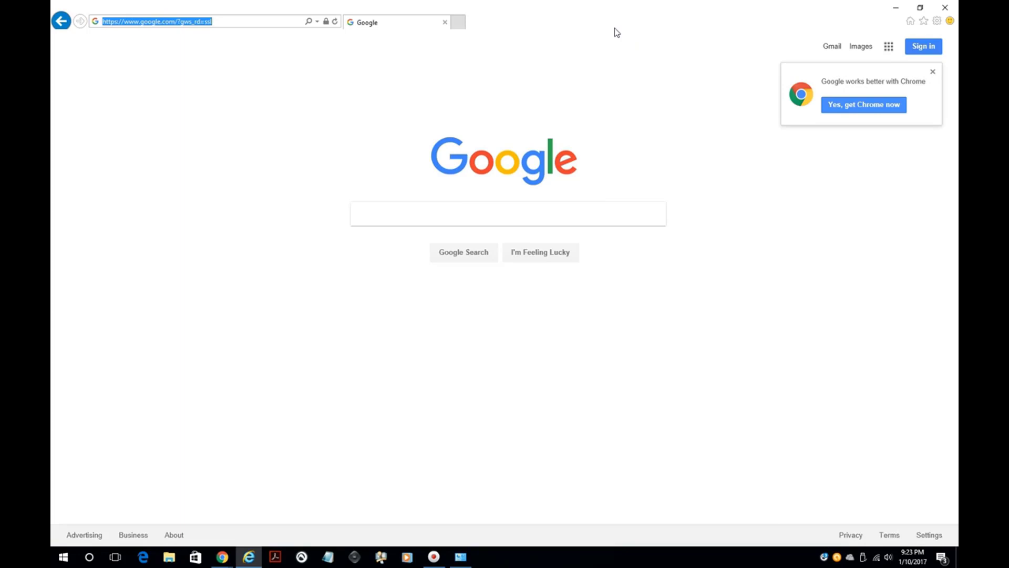
pyautogui.write('office.leescho')
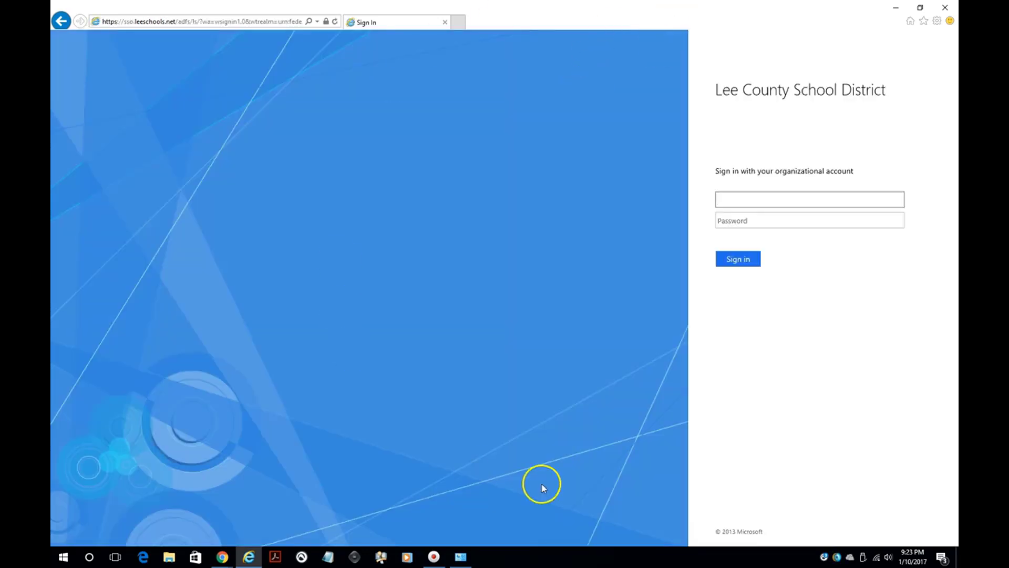
# Sign in with the 'brens…' organizational account to reach the Office 365 home page
pyautogui.click(808, 199)
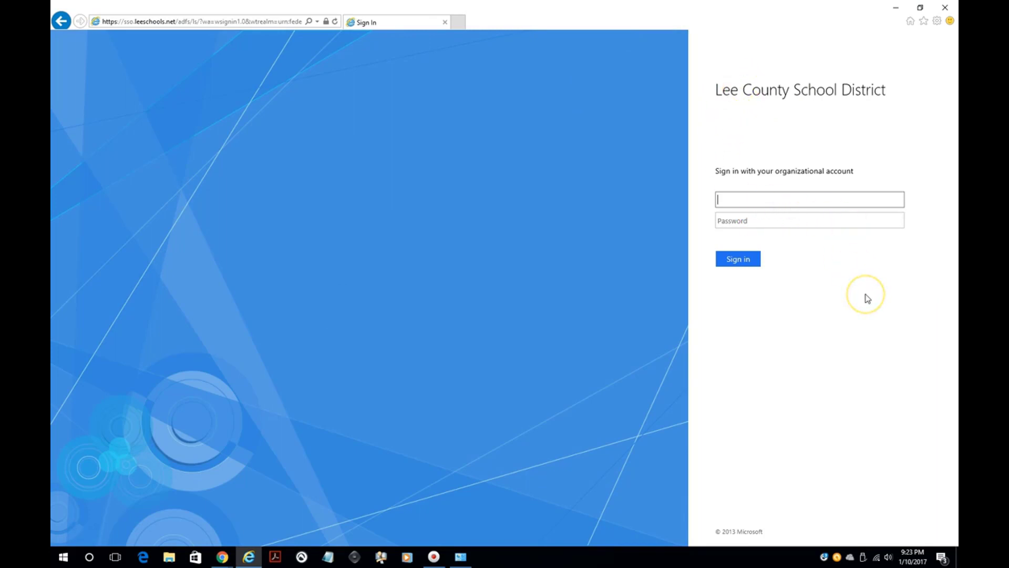
pyautogui.write('brens')
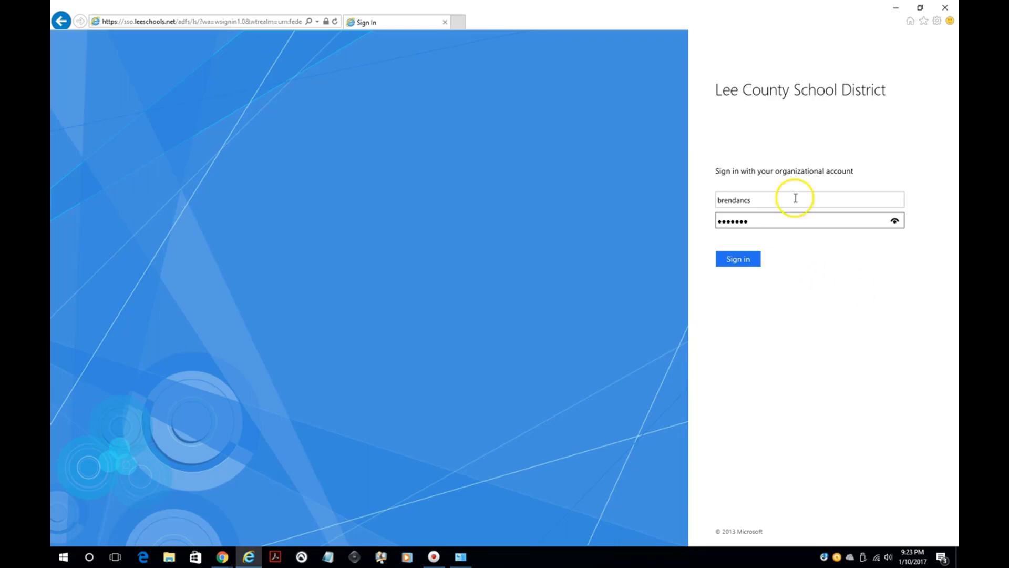
pyautogui.click(738, 258)
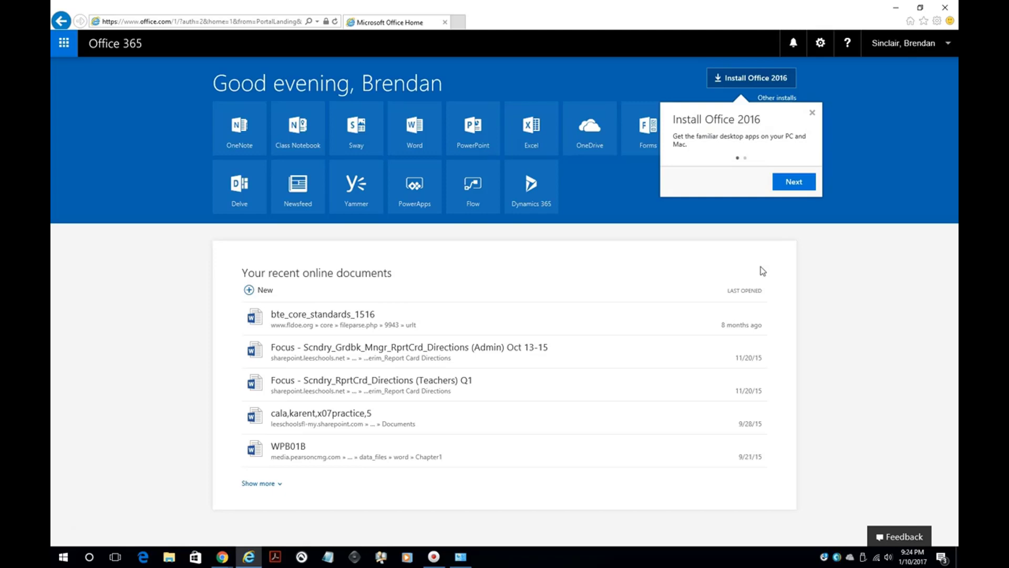
# Dismiss the install tip and start the Office 2016 download
pyautogui.click(812, 113)
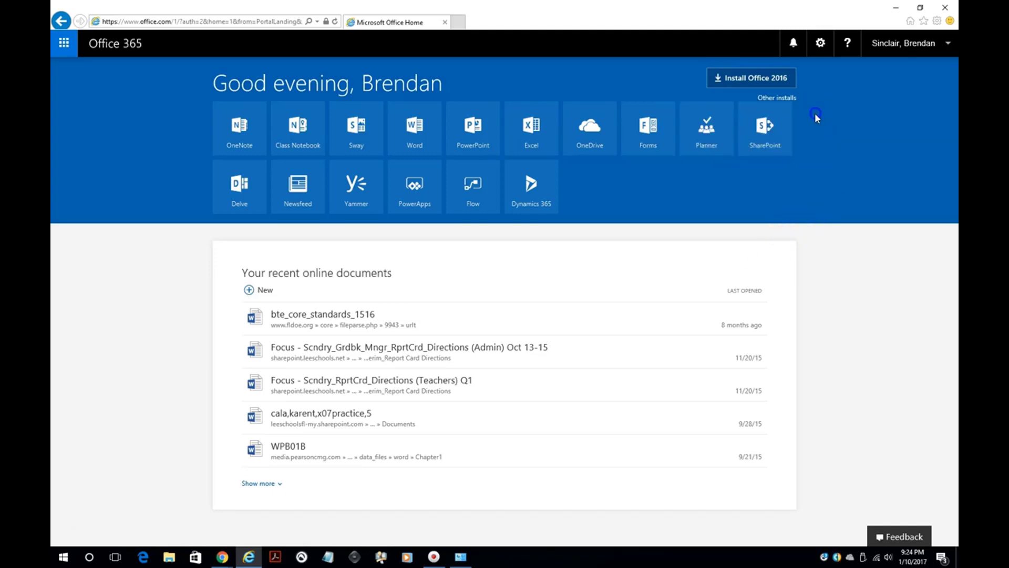
pyautogui.moveTo(757, 55)
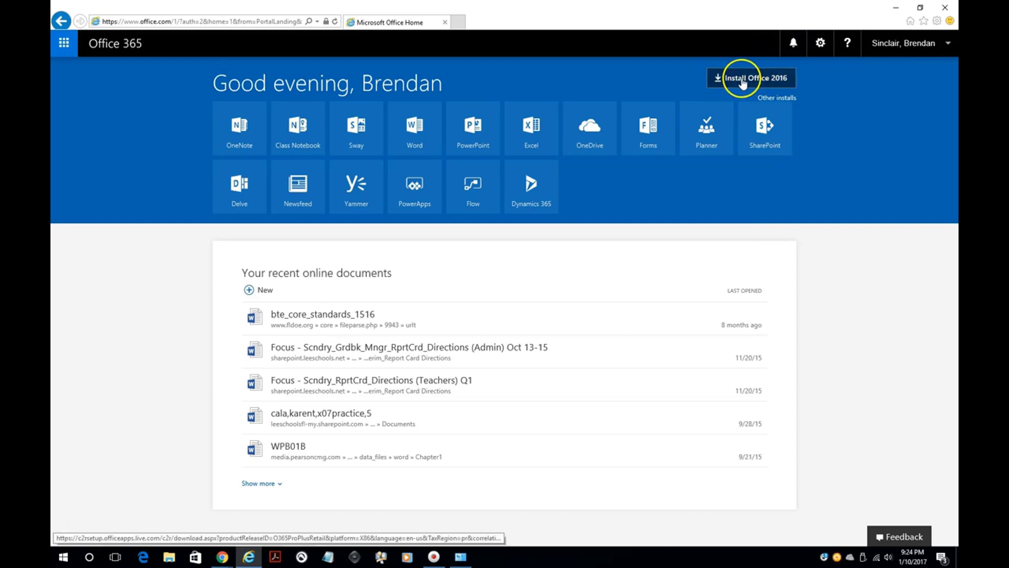
pyautogui.click(749, 78)
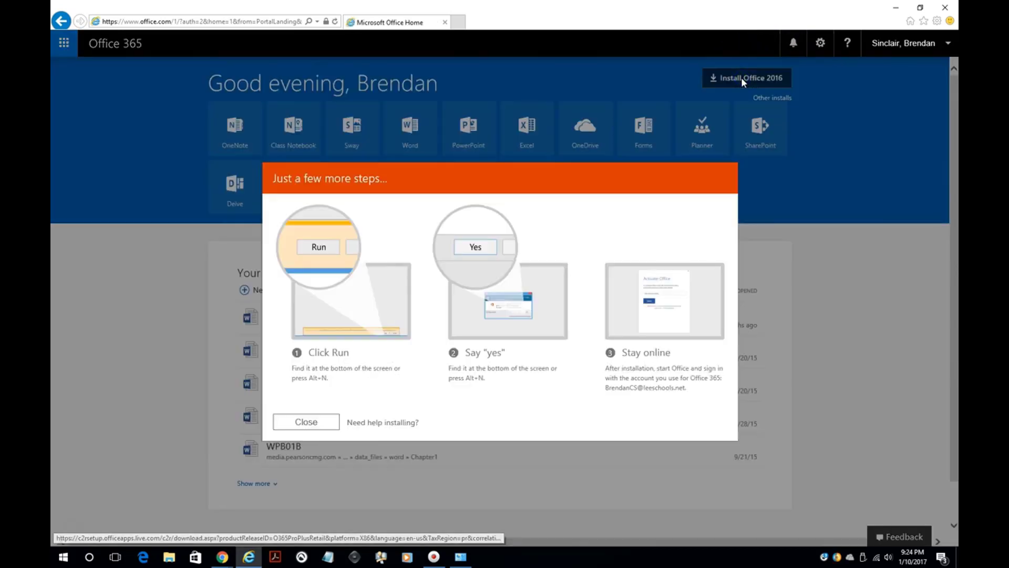
# Run the downloaded Office 2016 setup file from the download notification bar
pyautogui.click(746, 77)
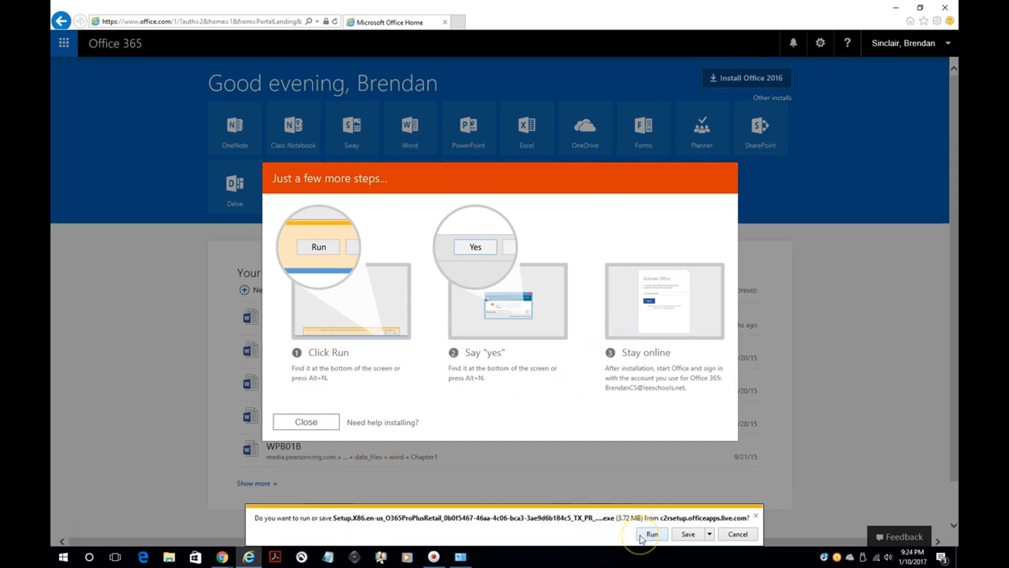
pyautogui.click(650, 533)
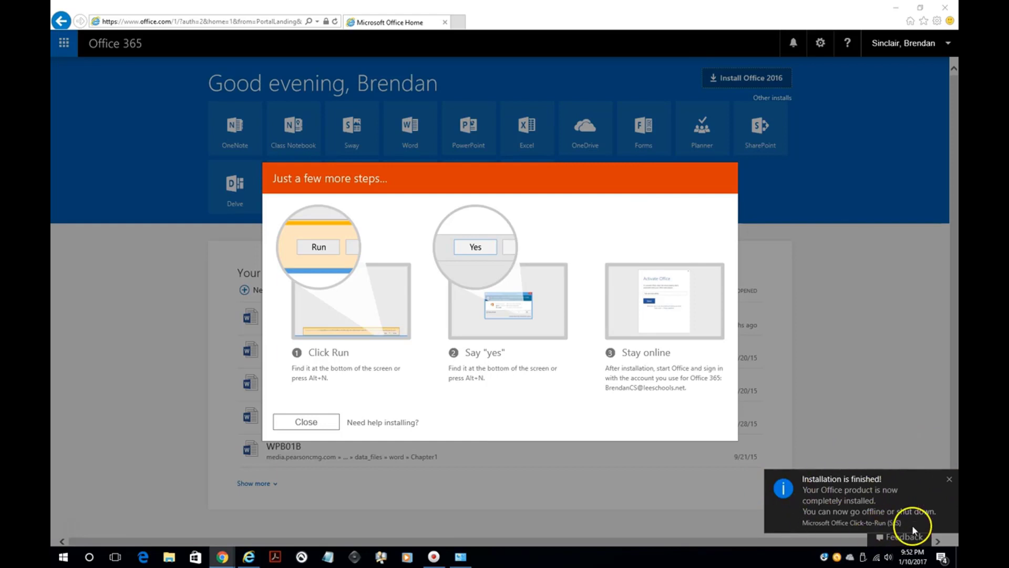
pyautogui.moveTo(608, 353)
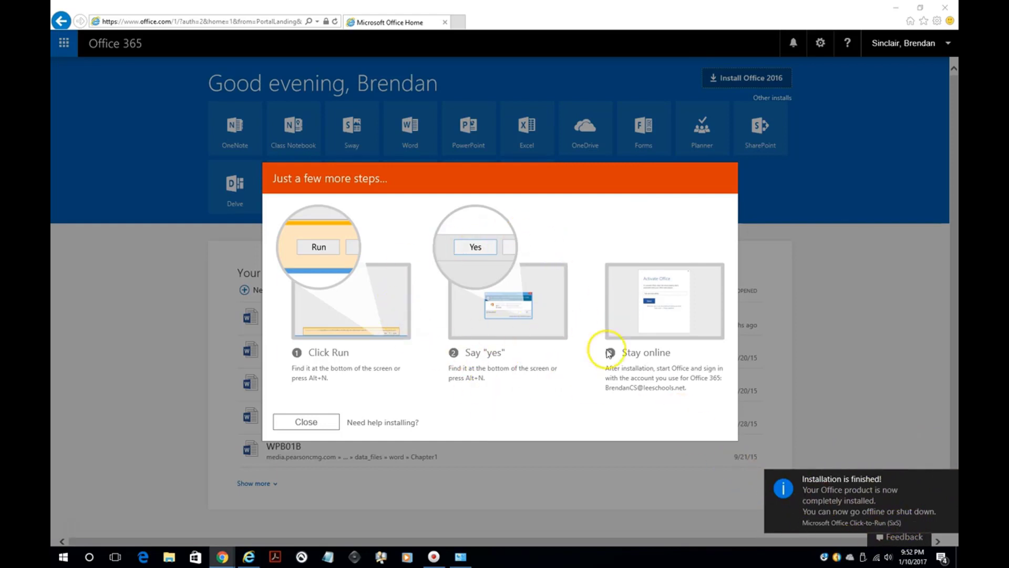
pyautogui.moveTo(559, 295)
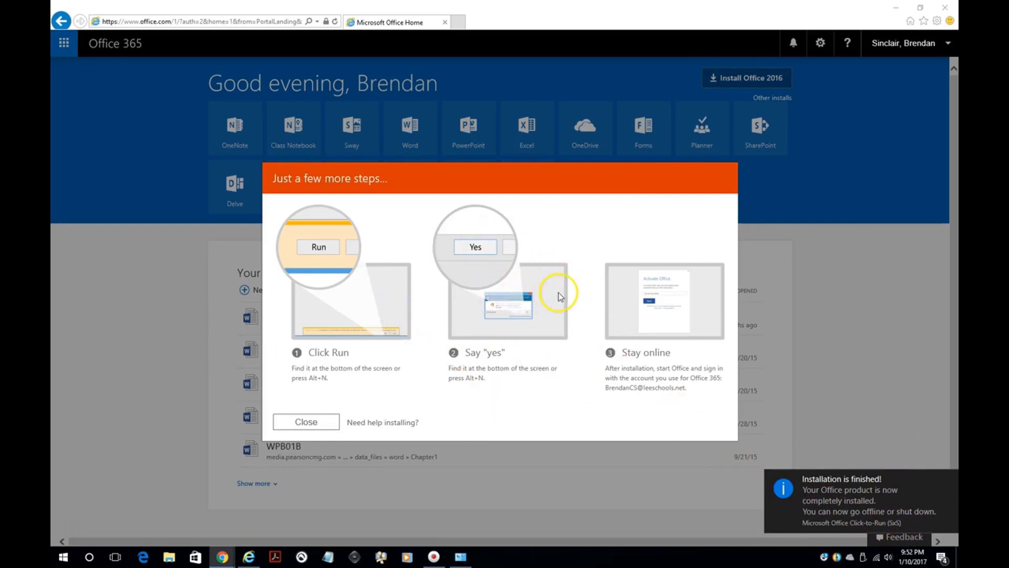